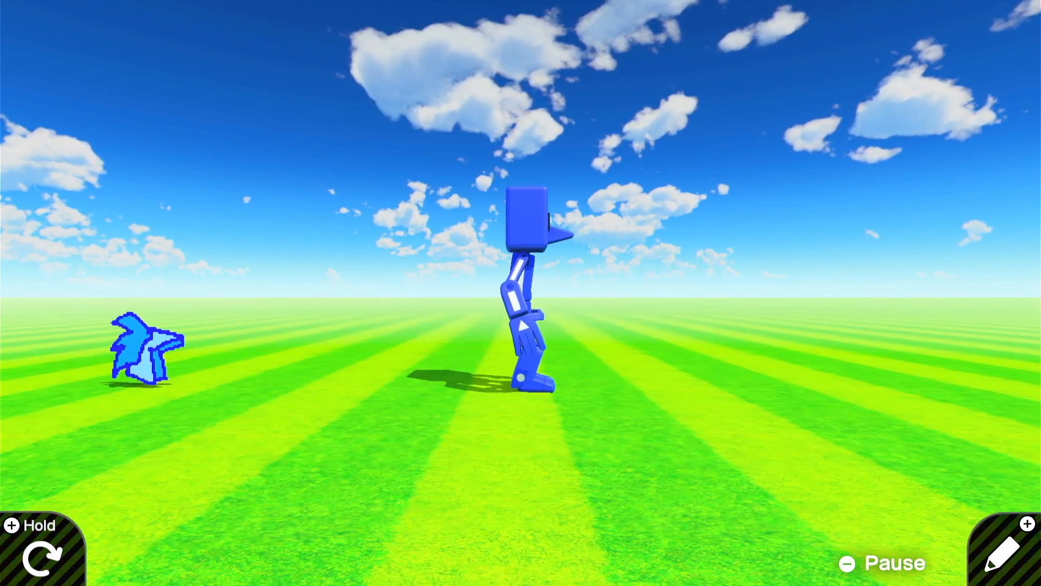
# Step: Stop the test play and return to the nodon programming screen
pyautogui.click(1006, 554)
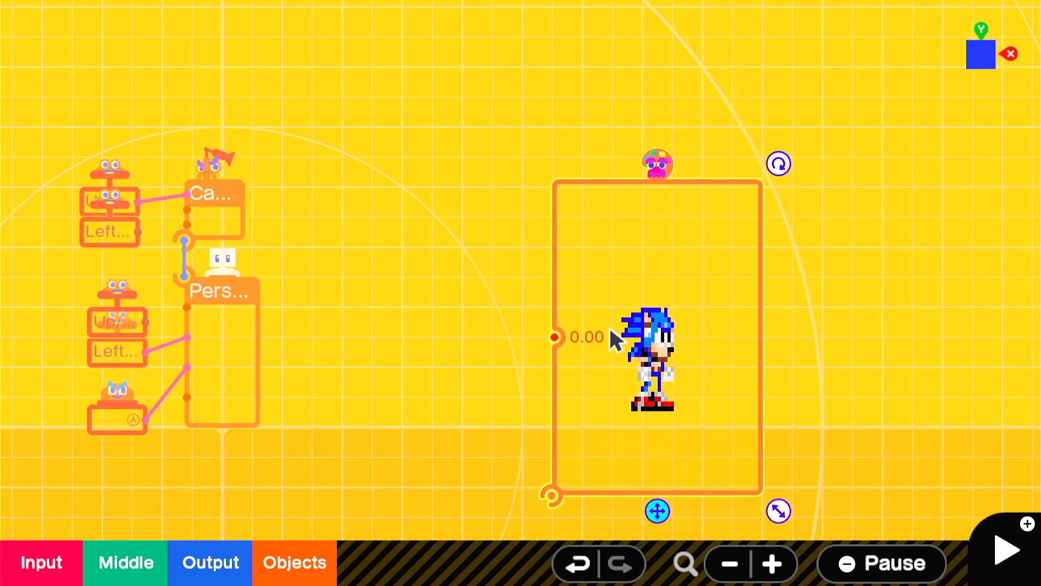
# Step: Make the Person invisible with -90° Y rotation and zero turning speed
pyautogui.click(221, 290)
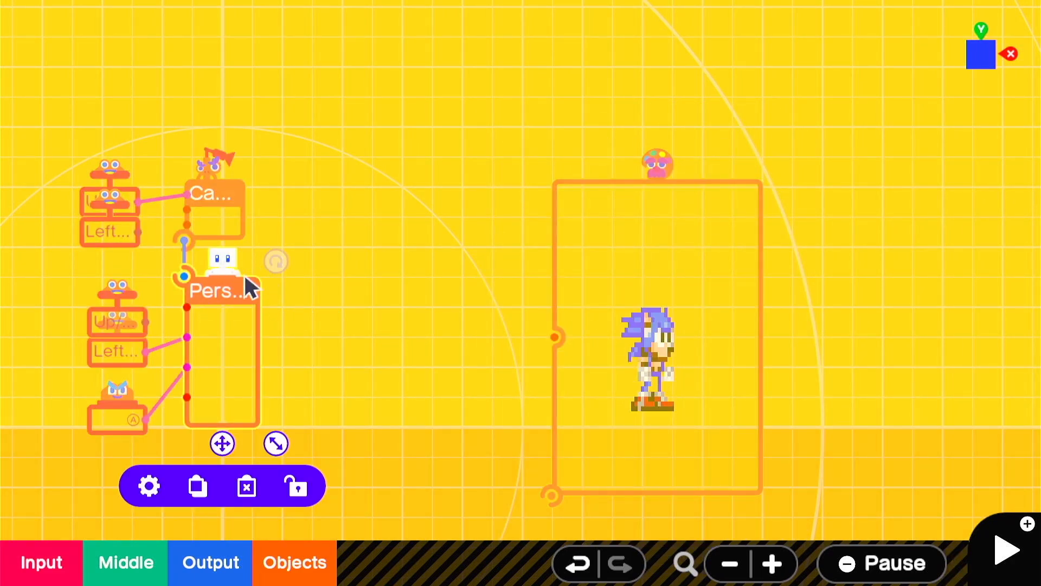
pyautogui.click(148, 485)
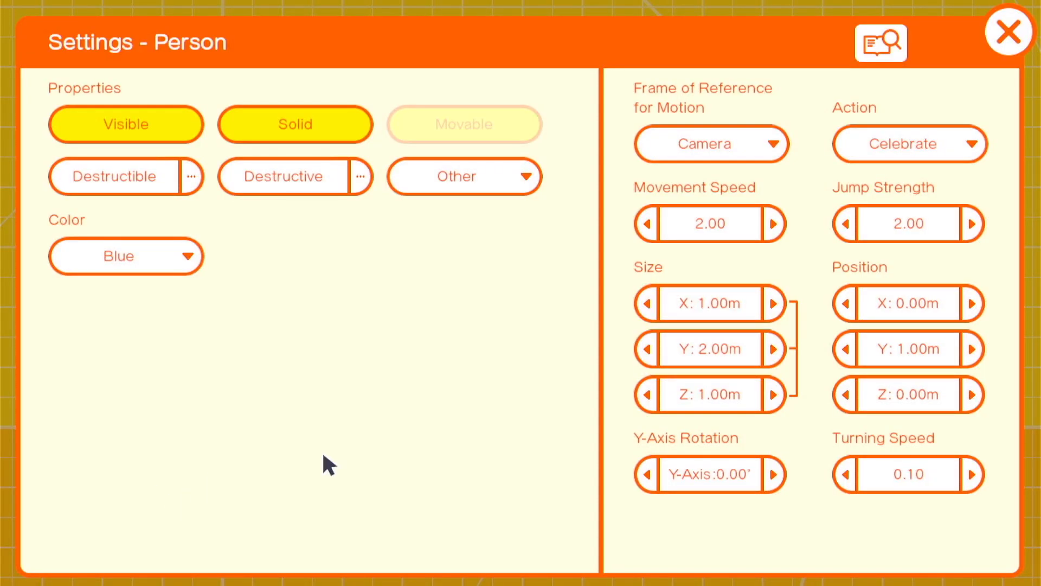
pyautogui.click(710, 474)
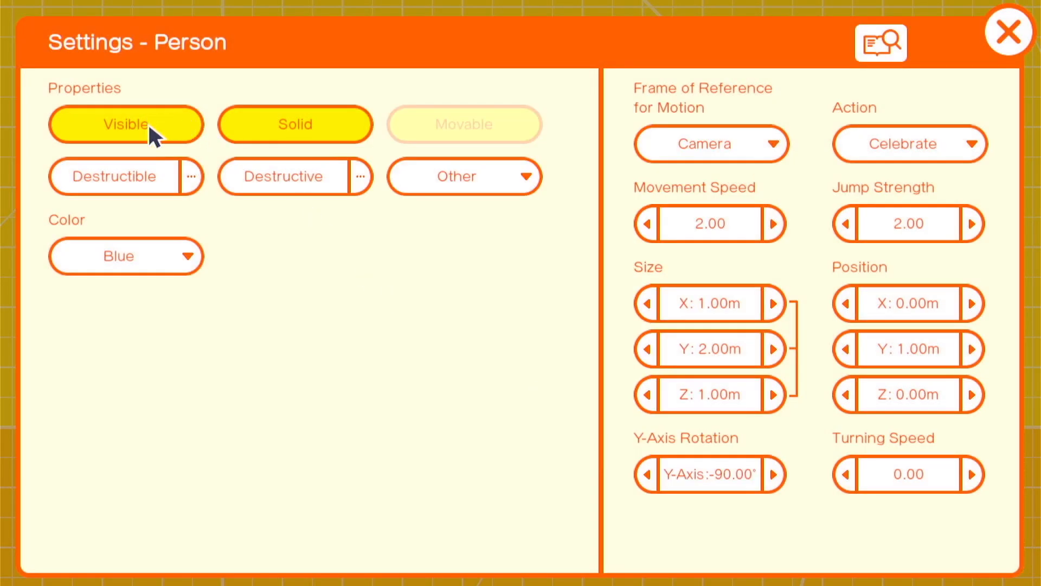
pyautogui.click(1008, 31)
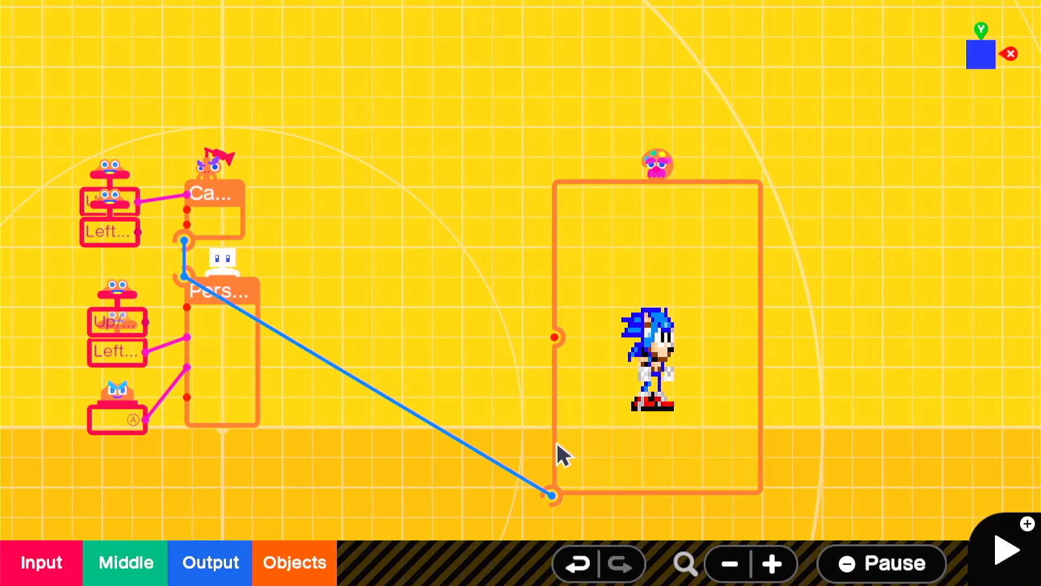
# Step: Test-play the camera-facing Sonic sprite, then flip its texture horizontally
pyautogui.click(1005, 550)
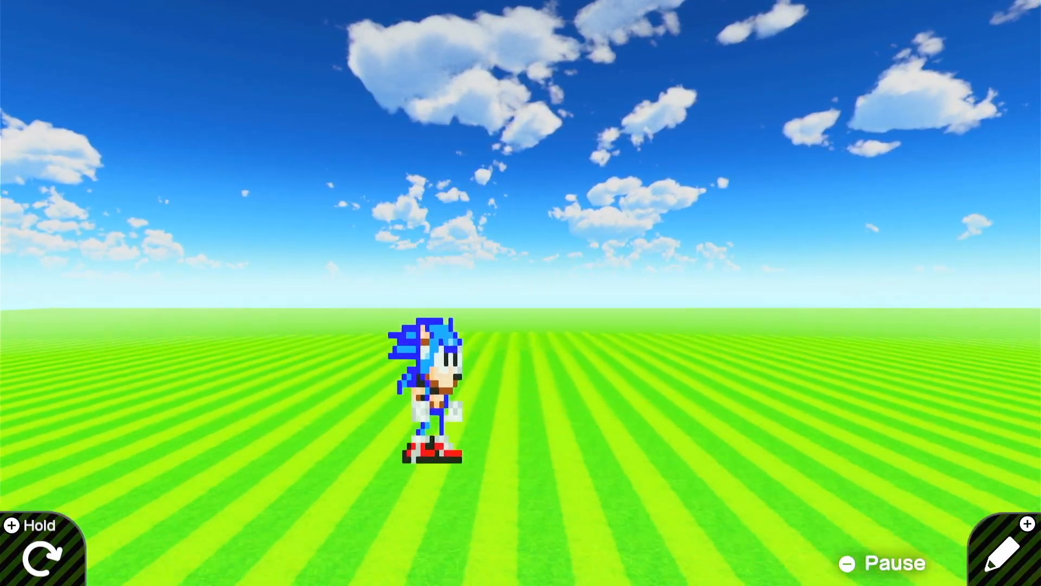
pyautogui.click(1006, 552)
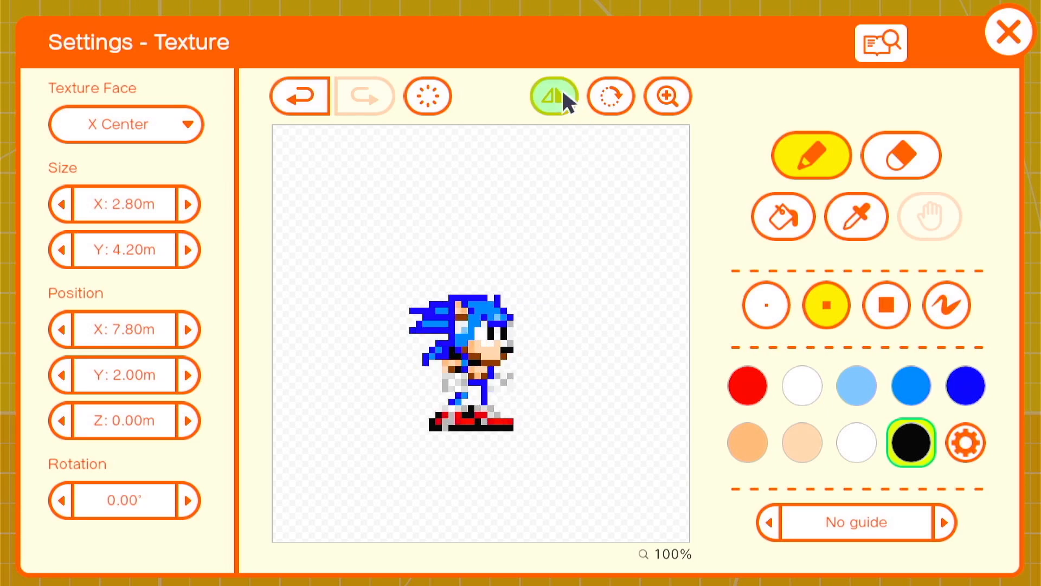
pyautogui.click(1009, 31)
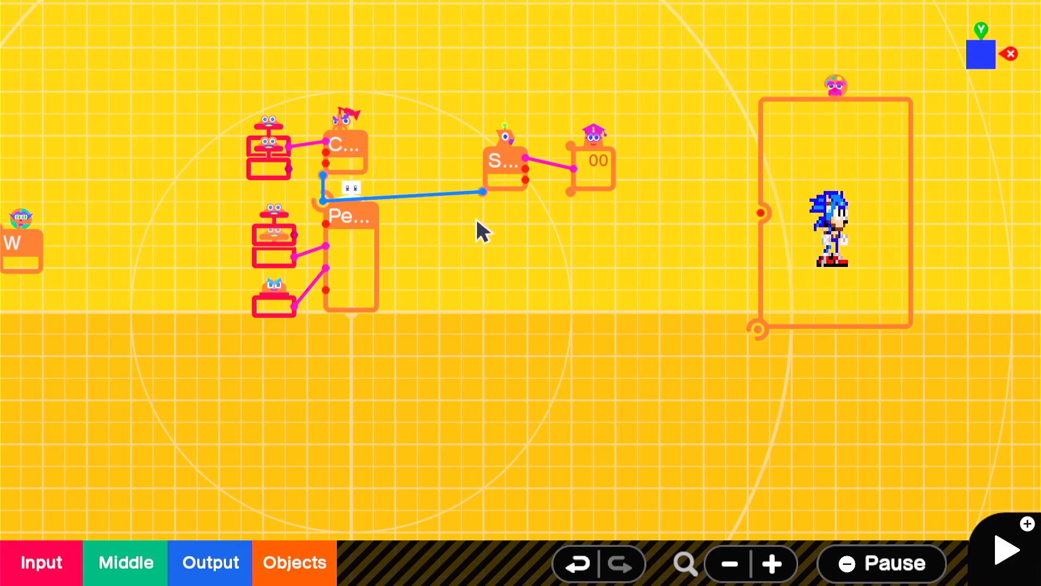
pyautogui.moveTo(325, 219)
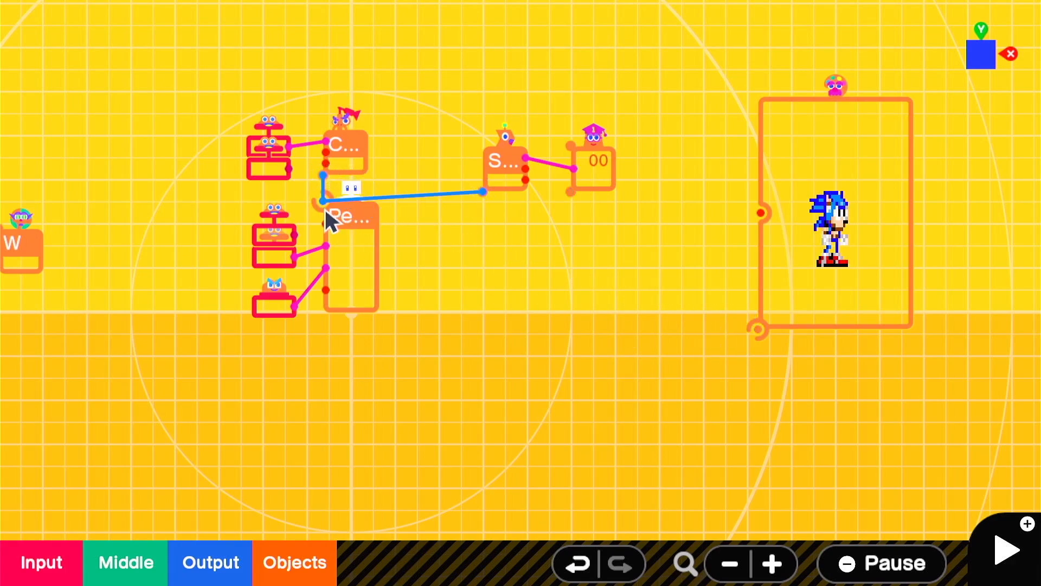
# Step: Test-play the scene showing the number display, then return to programming
pyautogui.click(1005, 549)
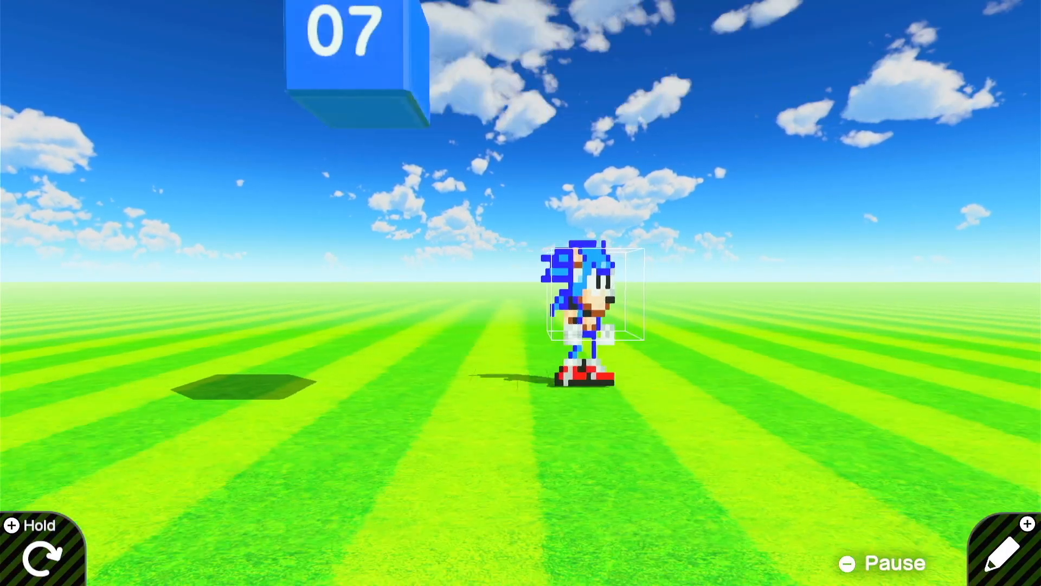
pyautogui.click(1005, 550)
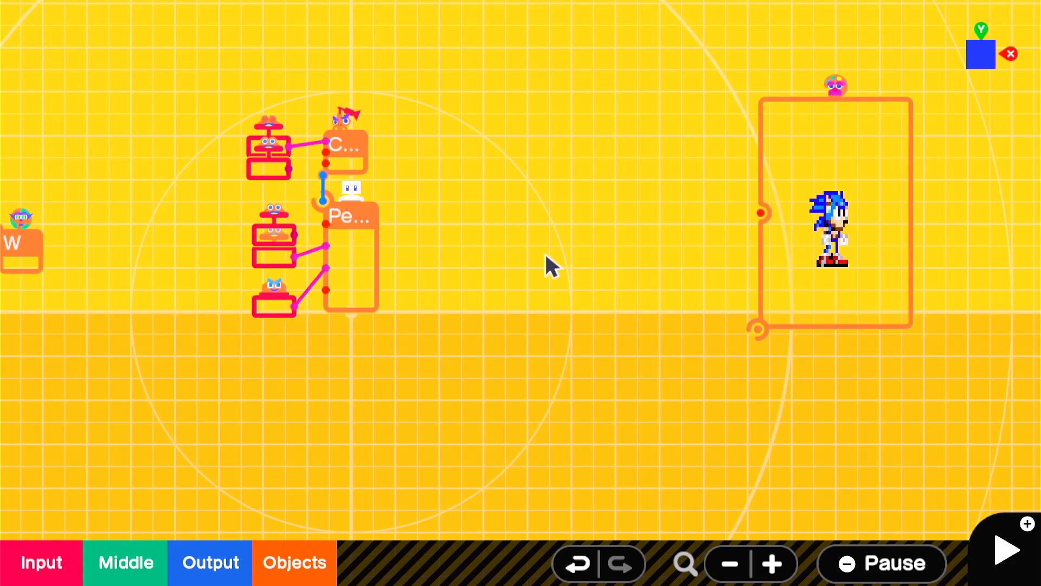
# Step: Add a Y-axis Hinge Connector and a Box object nodon
pyautogui.click(294, 562)
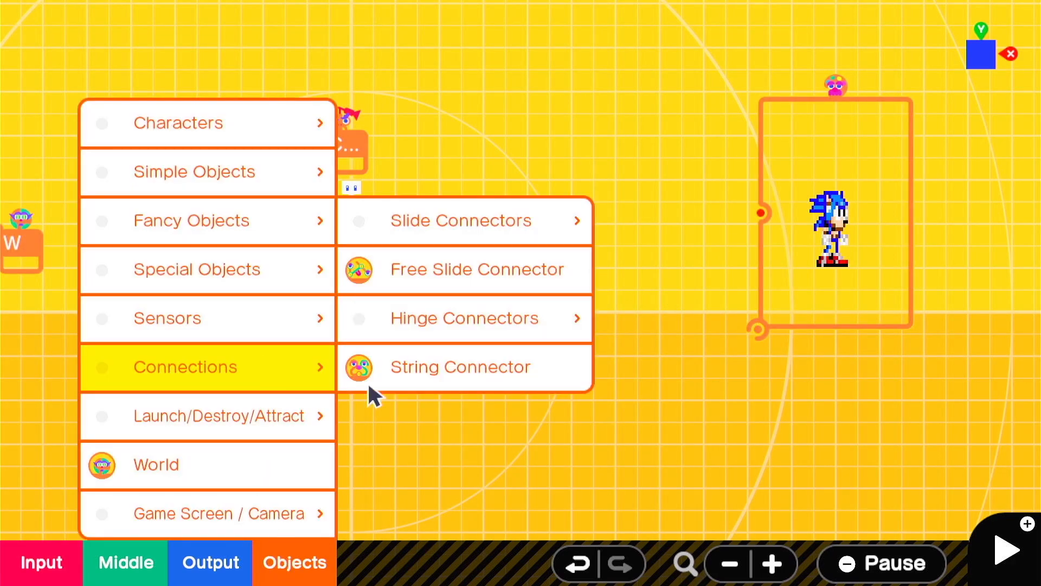
pyautogui.click(459, 366)
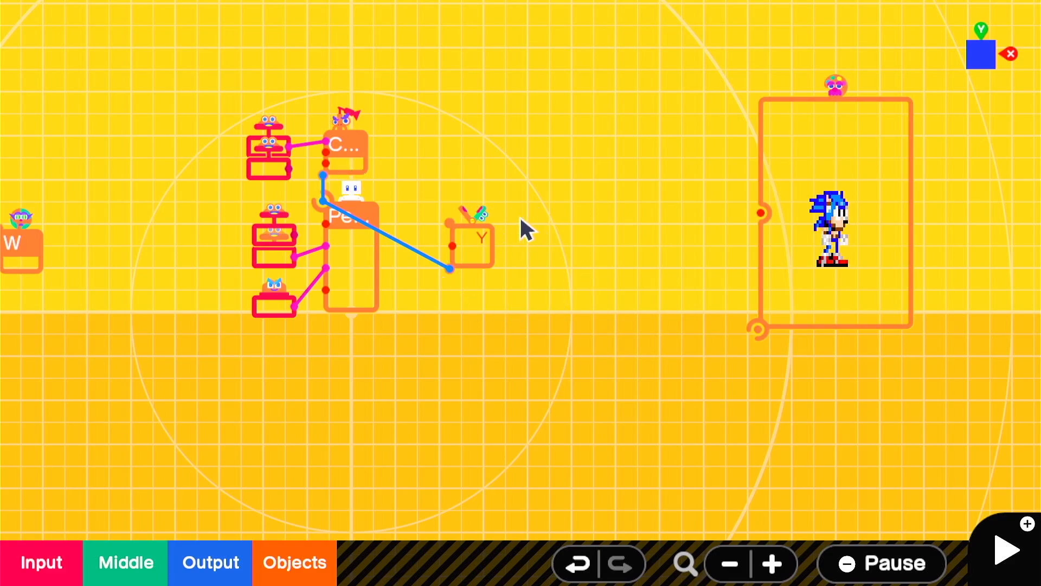
pyautogui.click(294, 562)
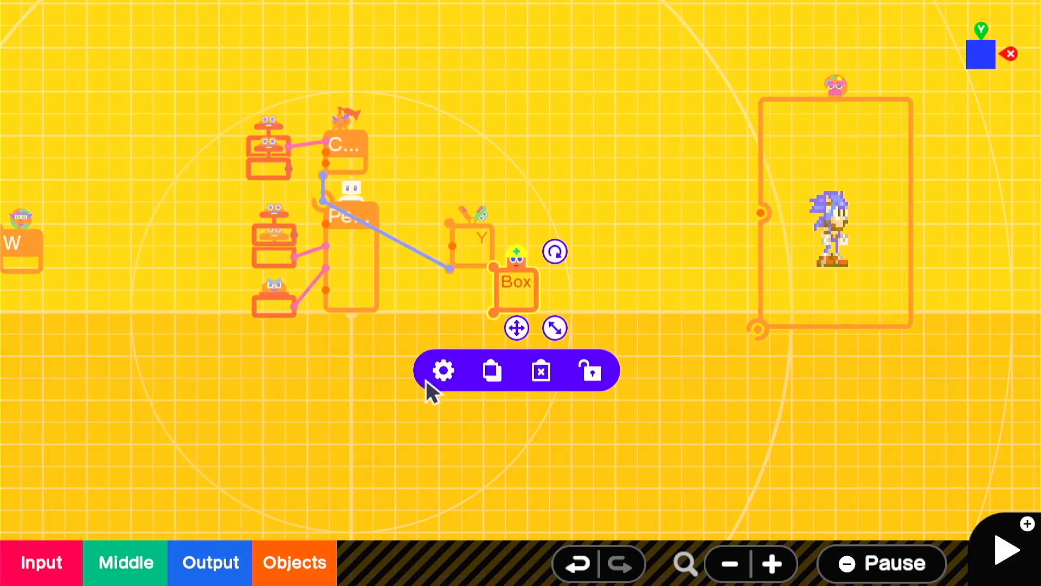
# Step: Set the Box's connection point to Center and widen it slightly along X
pyautogui.click(443, 371)
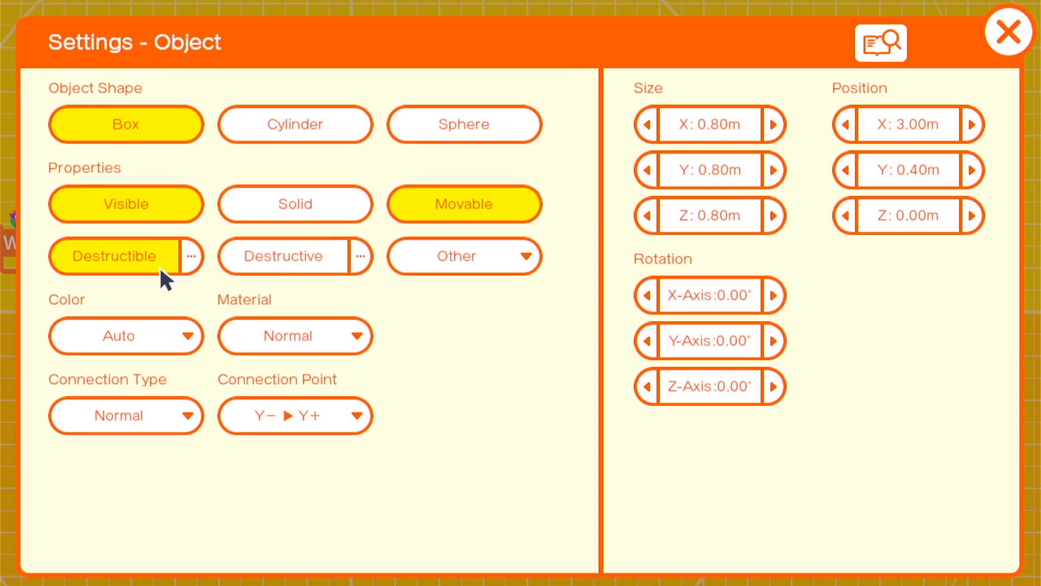
pyautogui.click(295, 415)
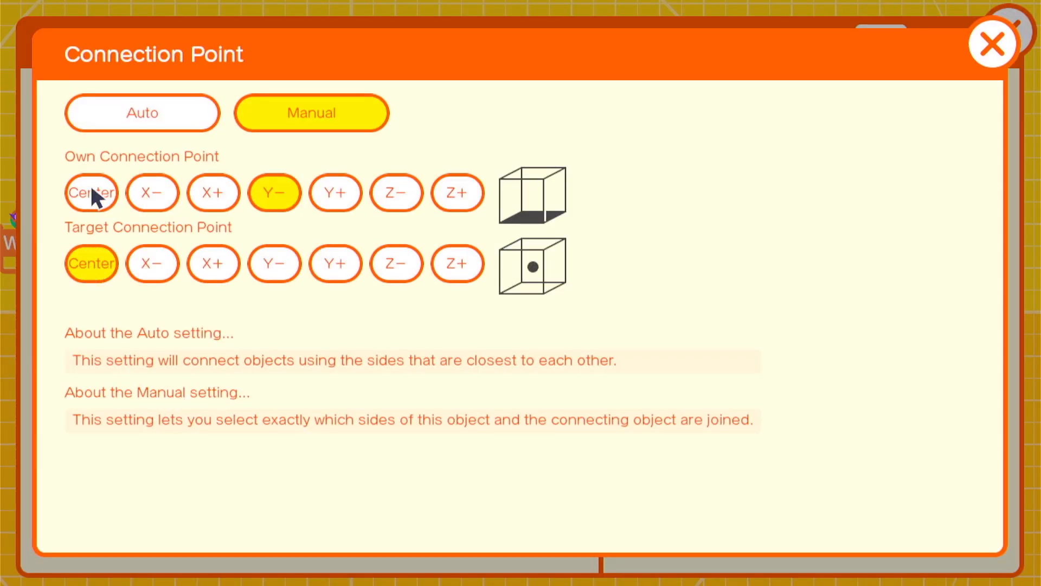
pyautogui.click(992, 42)
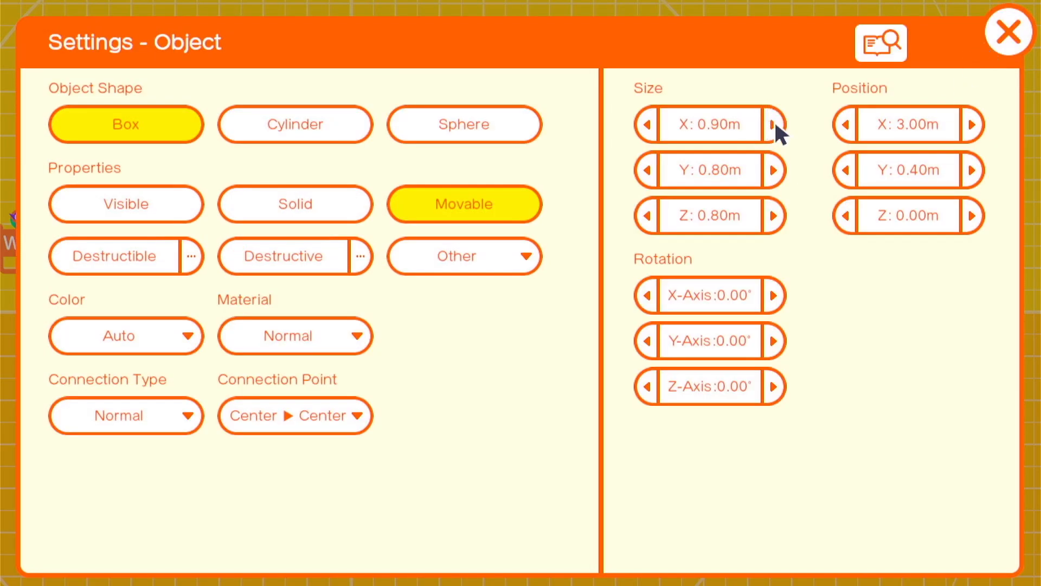
pyautogui.click(1008, 32)
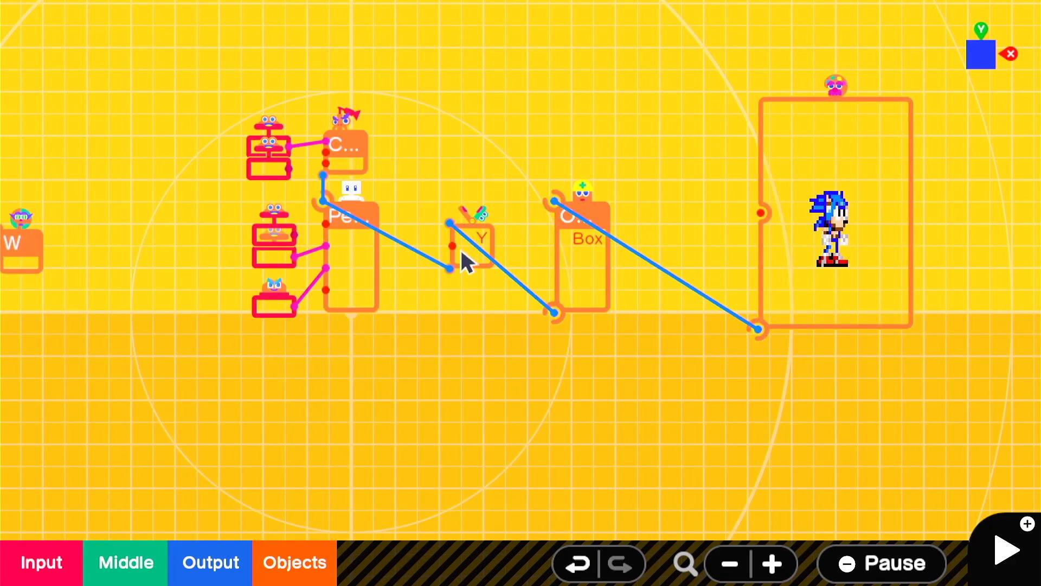
# Step: Add a First Person Head nodon from the Game Screen/Camera nodons
pyautogui.click(293, 562)
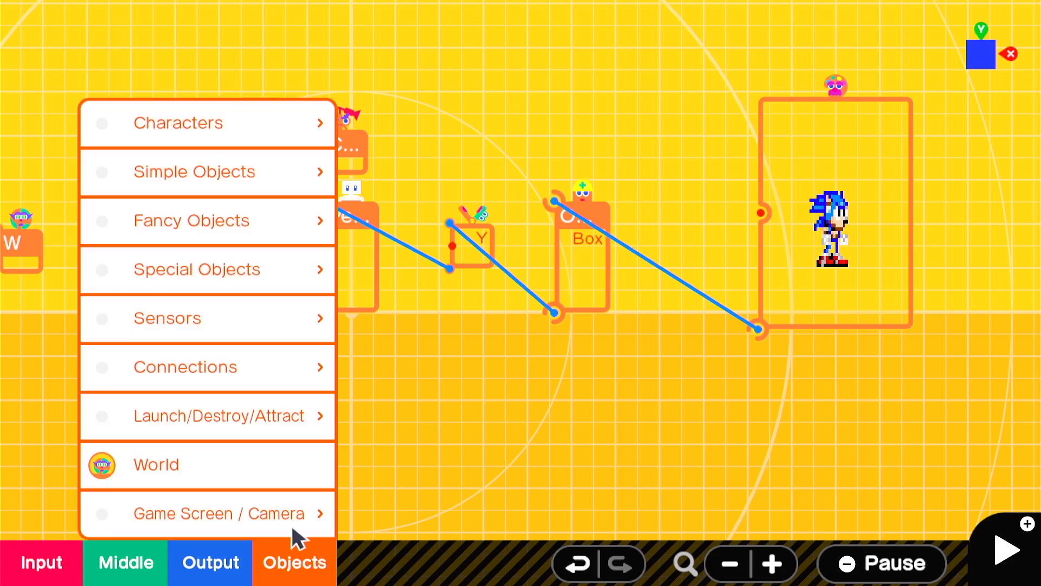
pyautogui.click(219, 513)
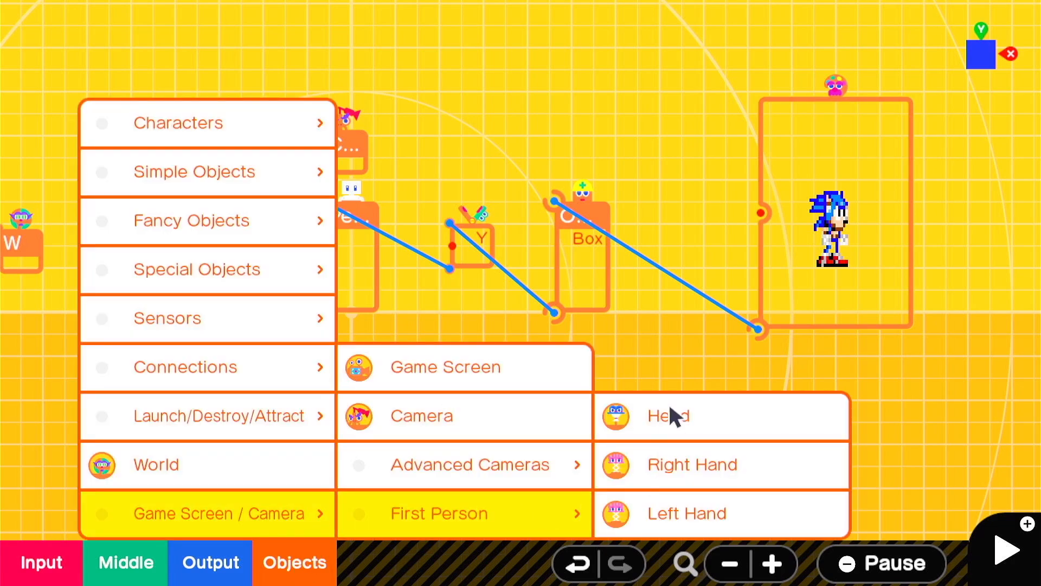
pyautogui.click(668, 416)
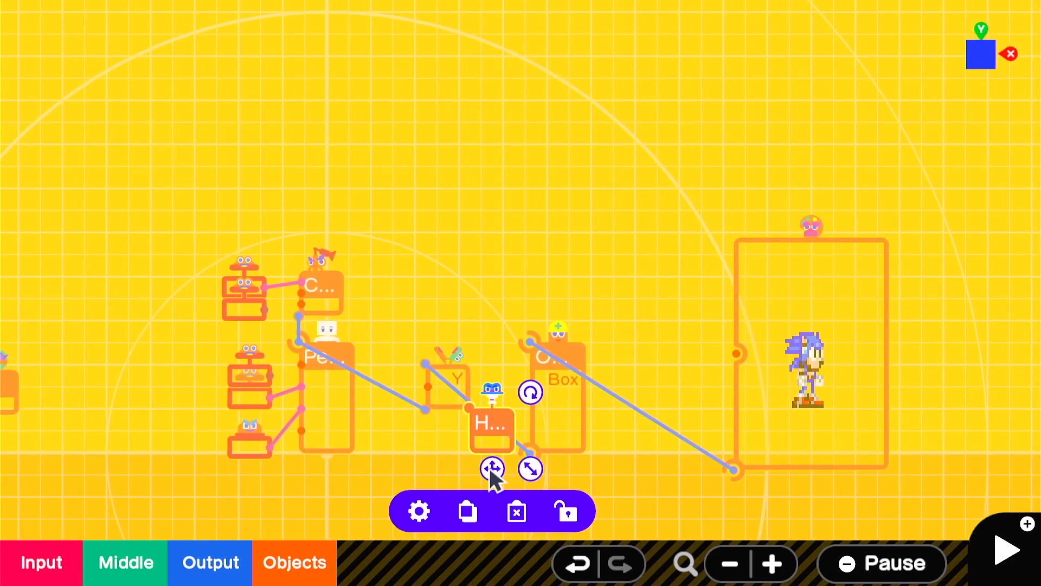
# Step: Add an Angle Sensor fed by the Head, then test-play the camera-facing setup
pyautogui.click(294, 562)
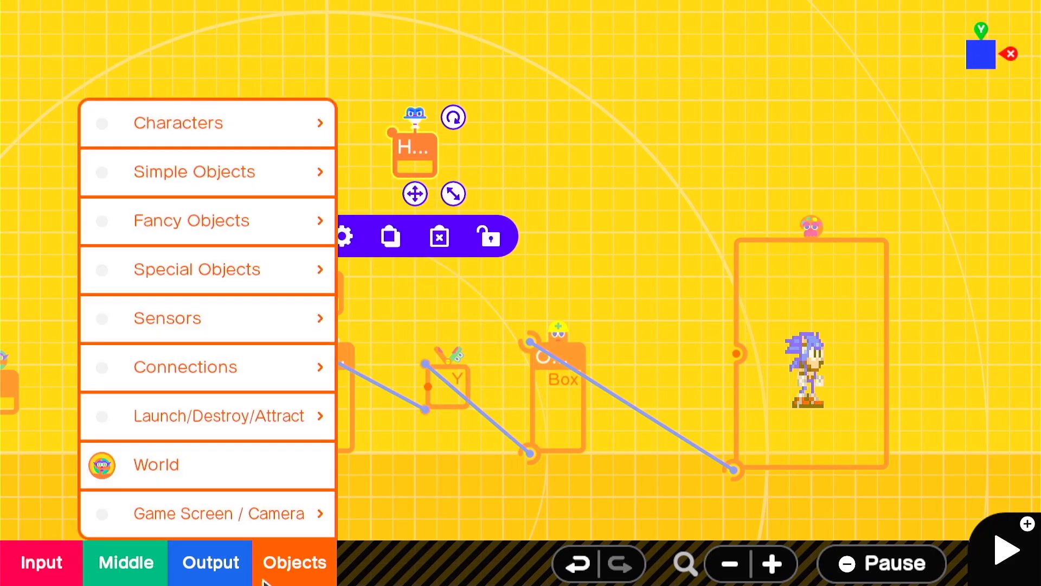
pyautogui.click(207, 317)
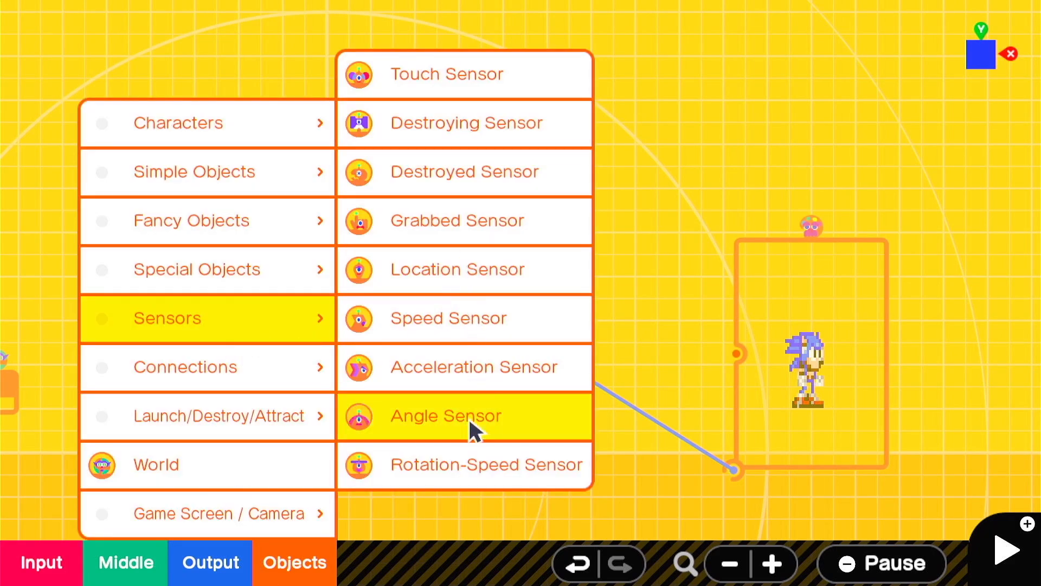
pyautogui.click(446, 415)
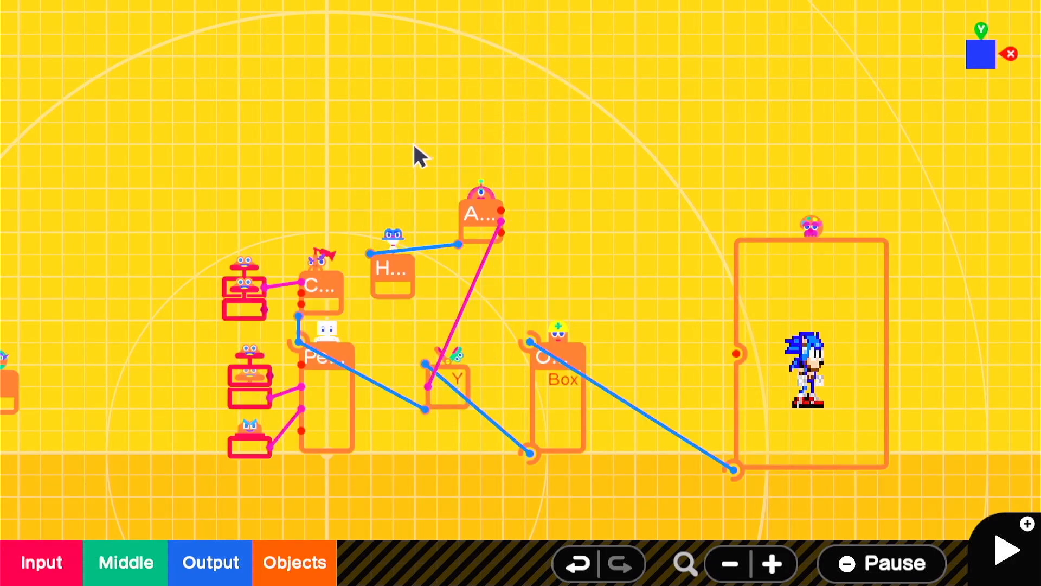
pyautogui.moveTo(296, 313)
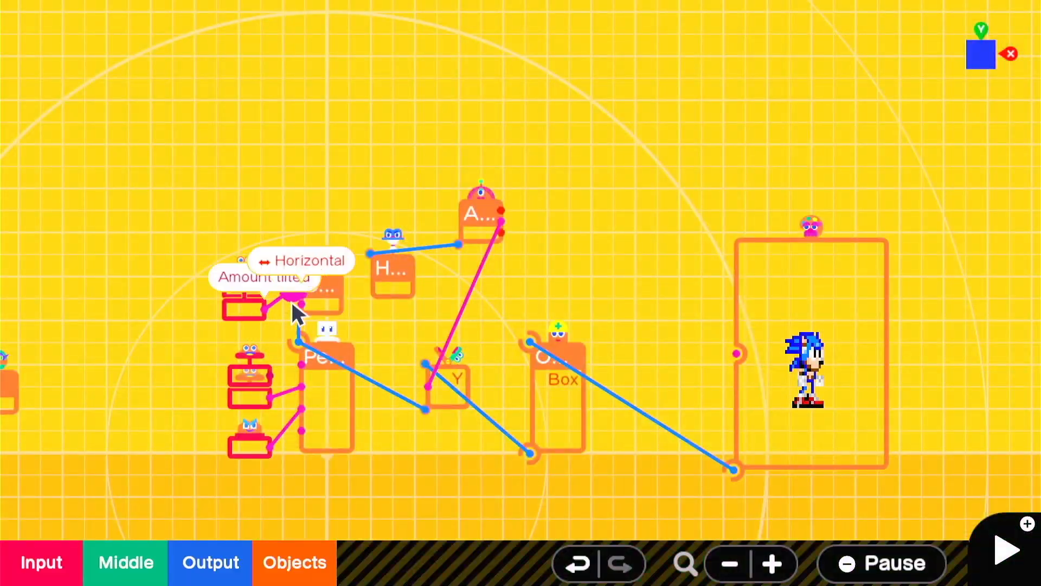
pyautogui.click(1007, 550)
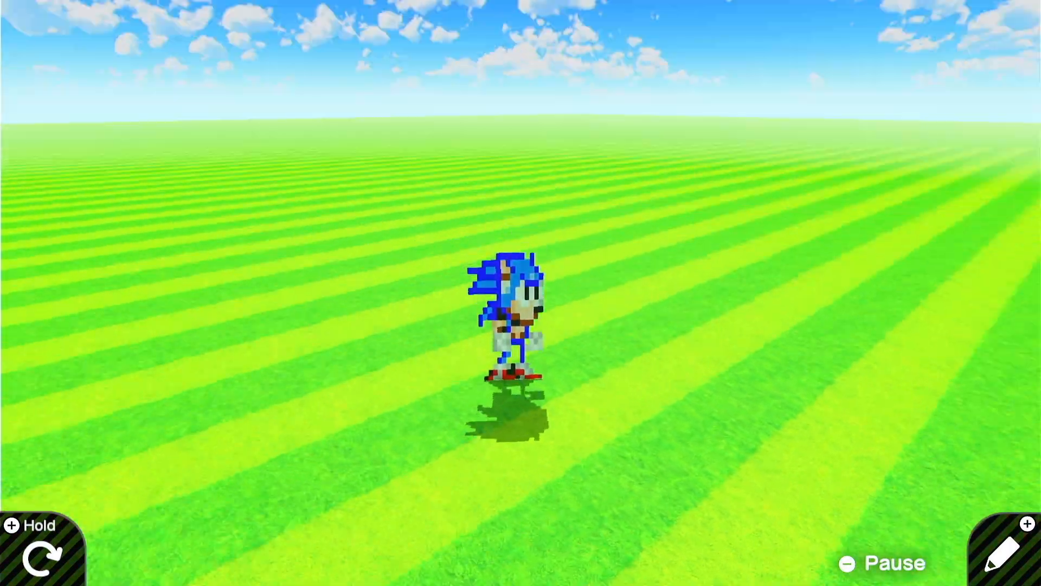